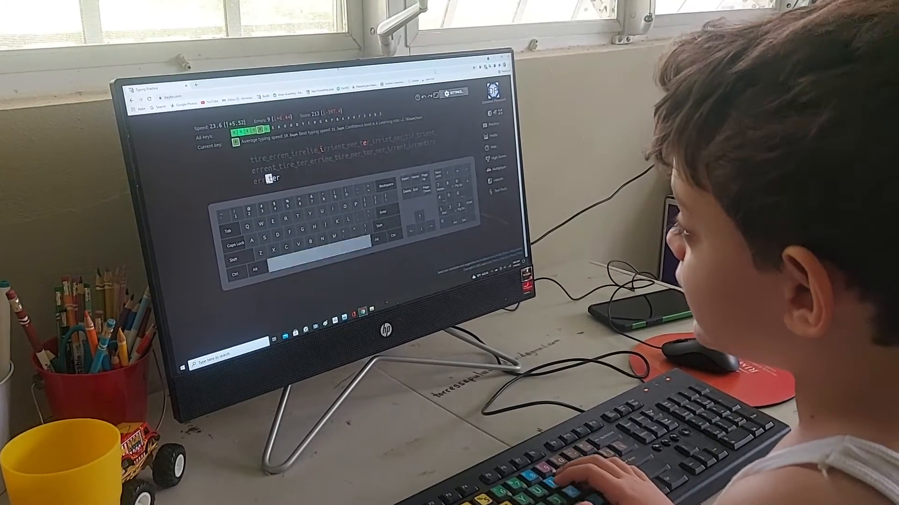
text(er)
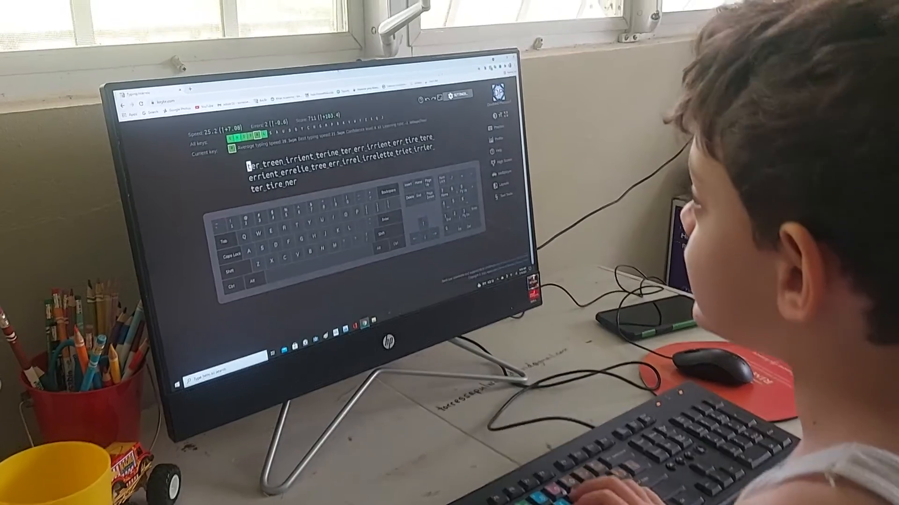